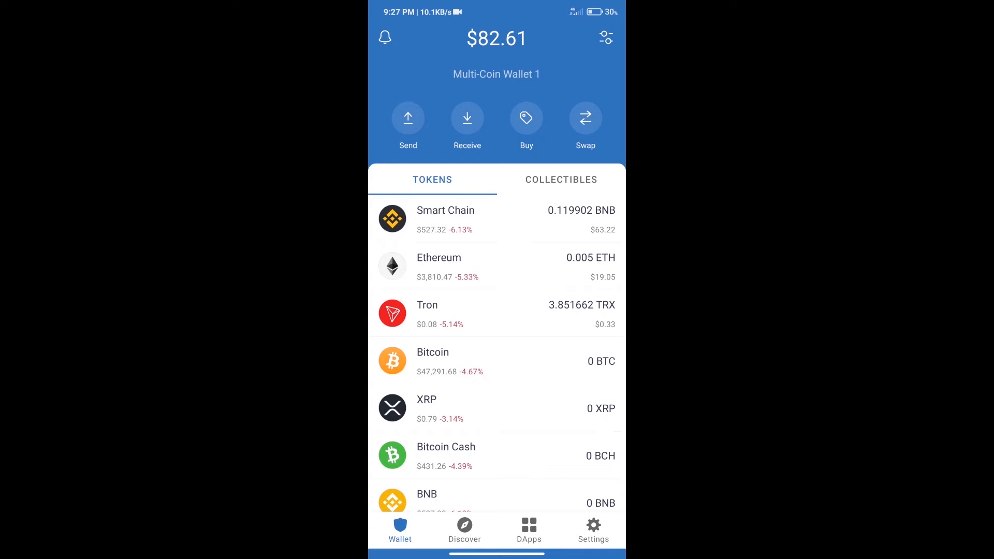
# Search the buy-coins list for 'bn' (BNB), then leave the purchase screen.
pyautogui.click(526, 118)
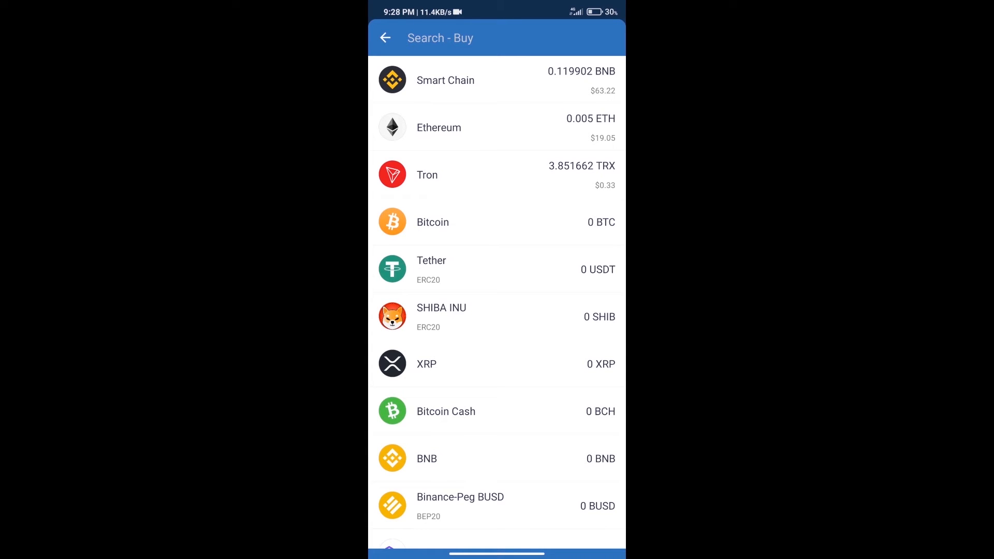
pyautogui.write('bn')
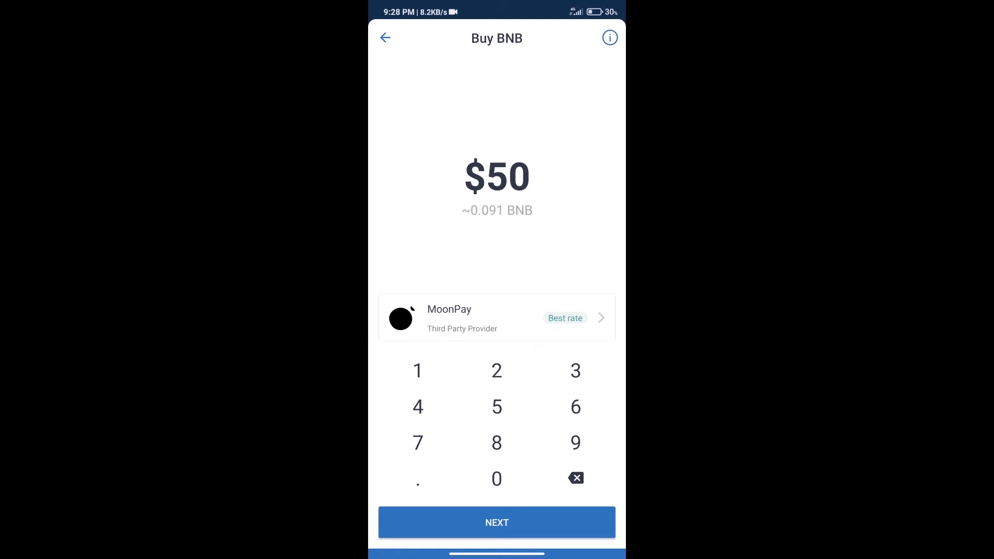
pyautogui.click(385, 38)
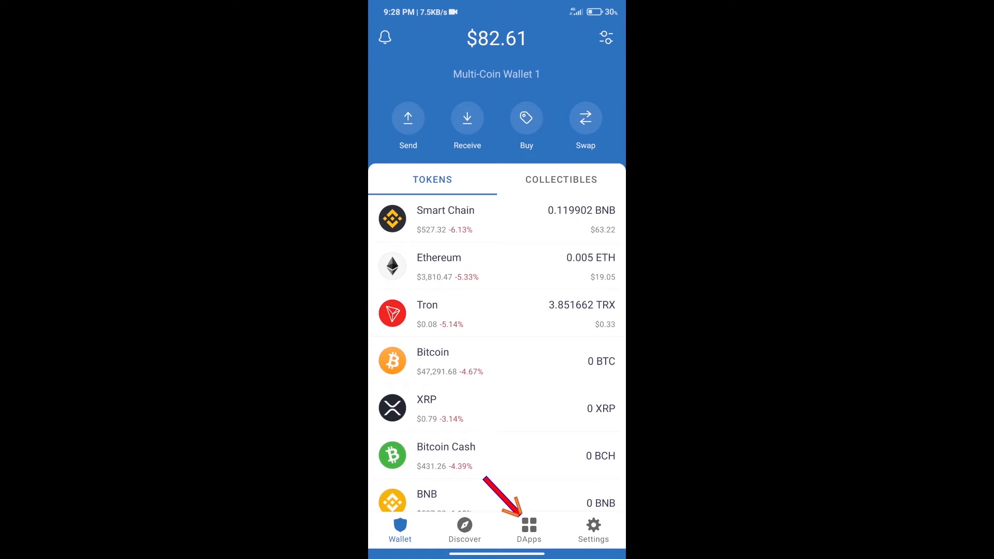
# From DApps, connect PancakeSwap to Trust Wallet so the 0.119902 BNB balance appears.
pyautogui.click(528, 528)
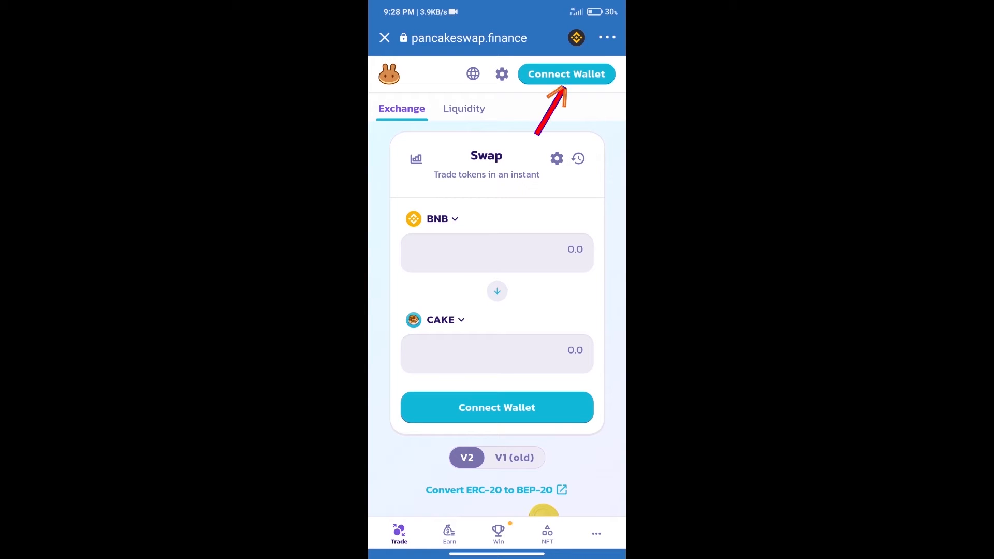
pyautogui.click(566, 73)
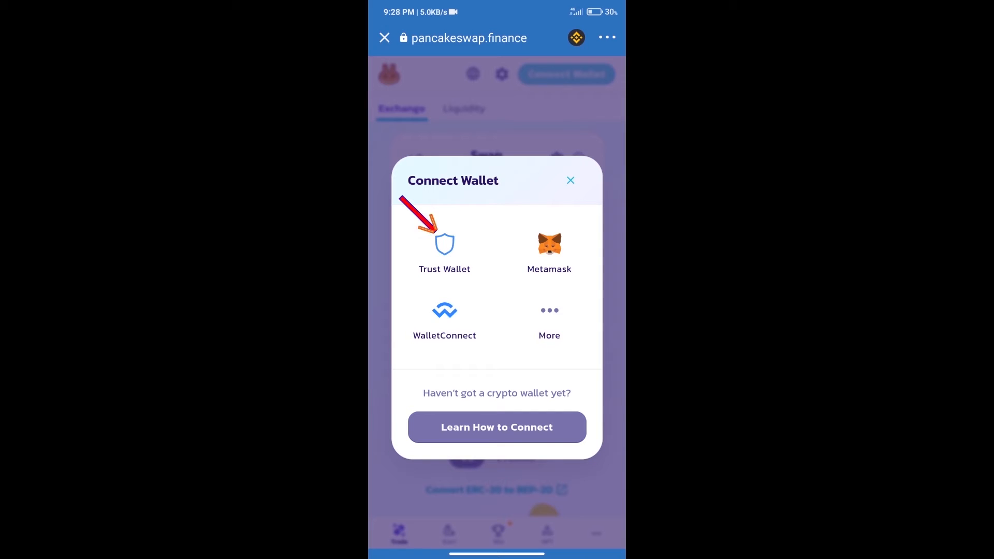
pyautogui.click(569, 181)
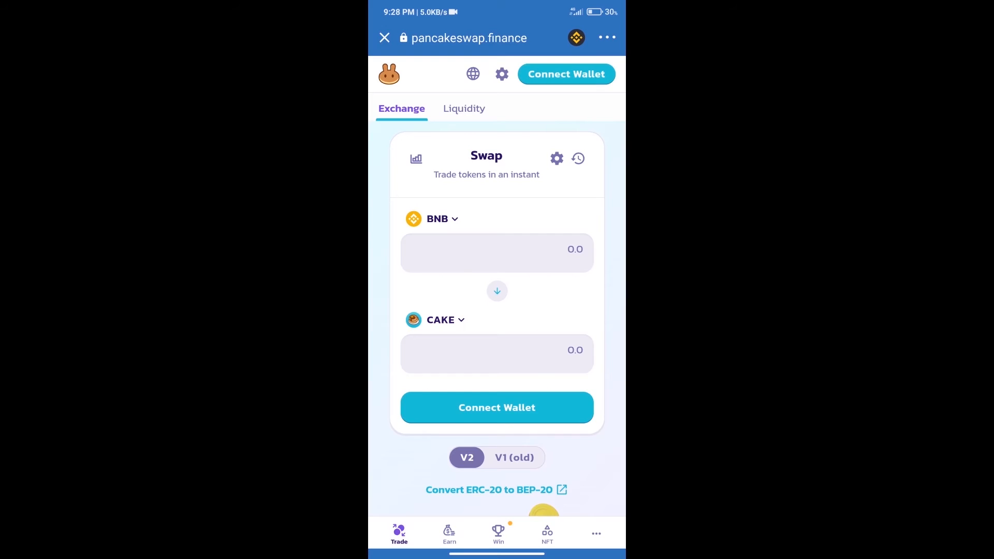
pyautogui.click(565, 74)
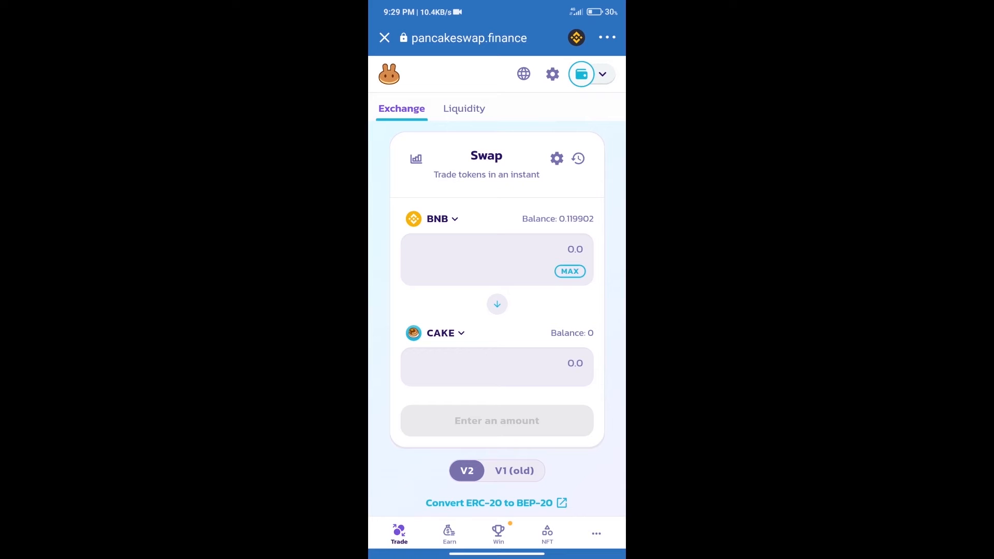
# View the NEXT token's contract address on CoinMarketCap for copying.
pyautogui.click(440, 333)
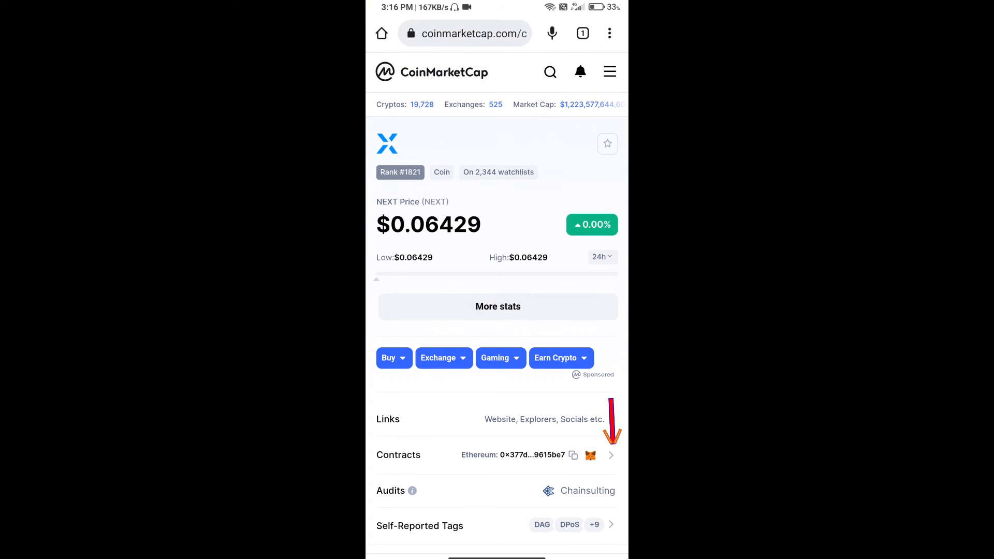
pyautogui.click(610, 454)
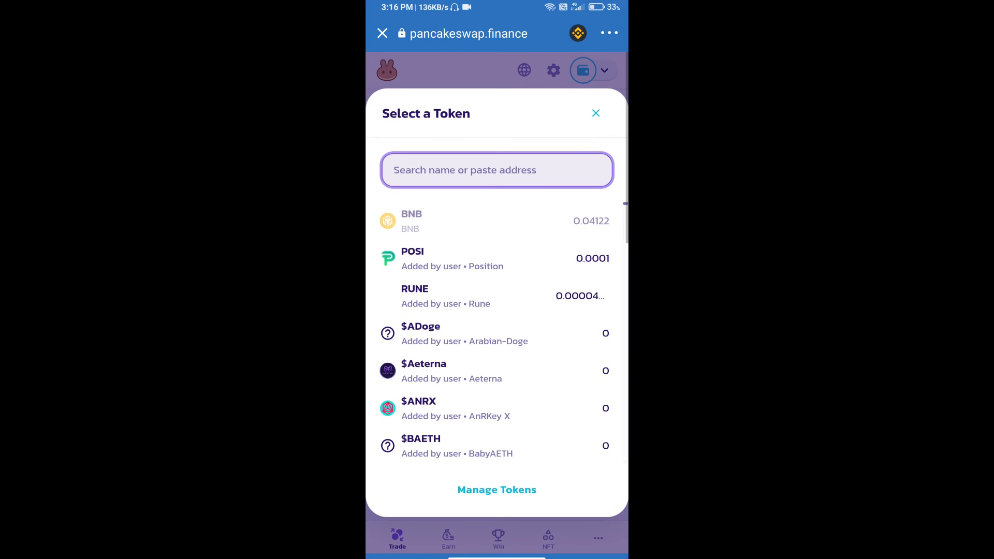
# Paste the NEXT contract address into token search and import the token, acknowledging the warning.
pyautogui.click(497, 170)
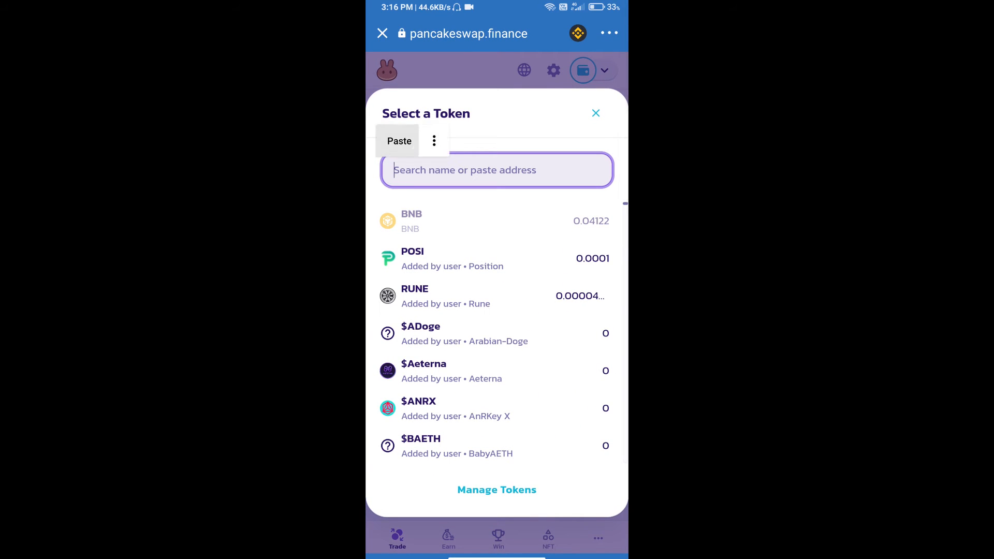
pyautogui.click(399, 140)
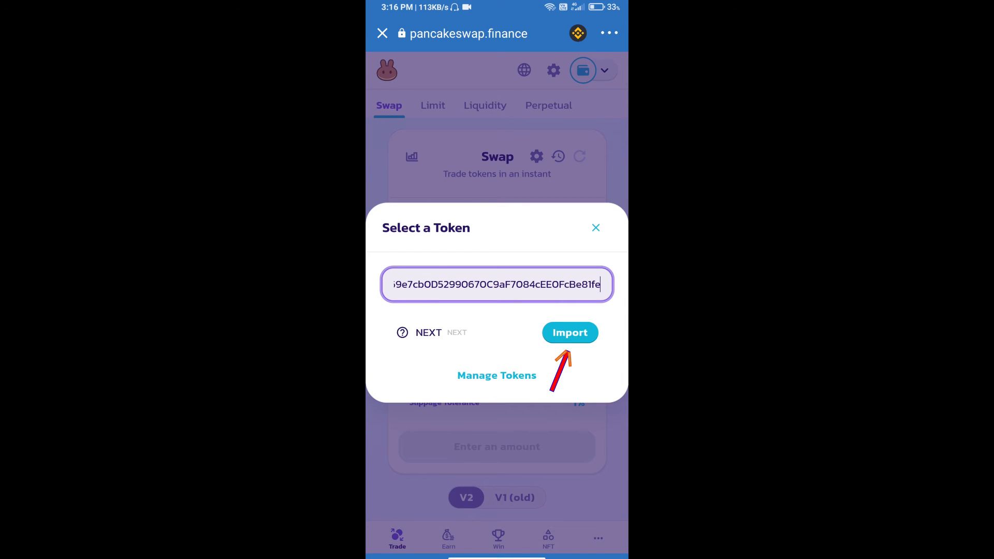
pyautogui.click(569, 332)
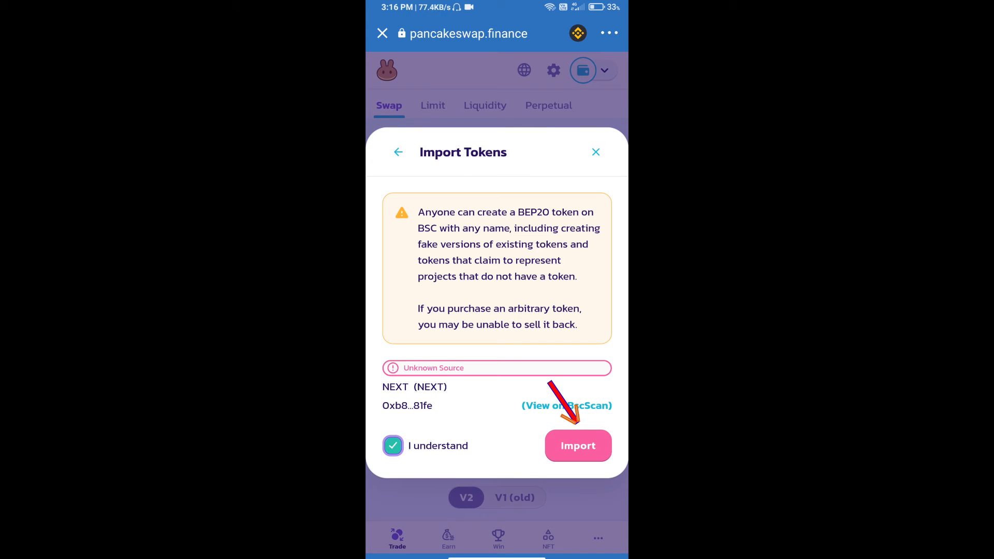
pyautogui.click(577, 445)
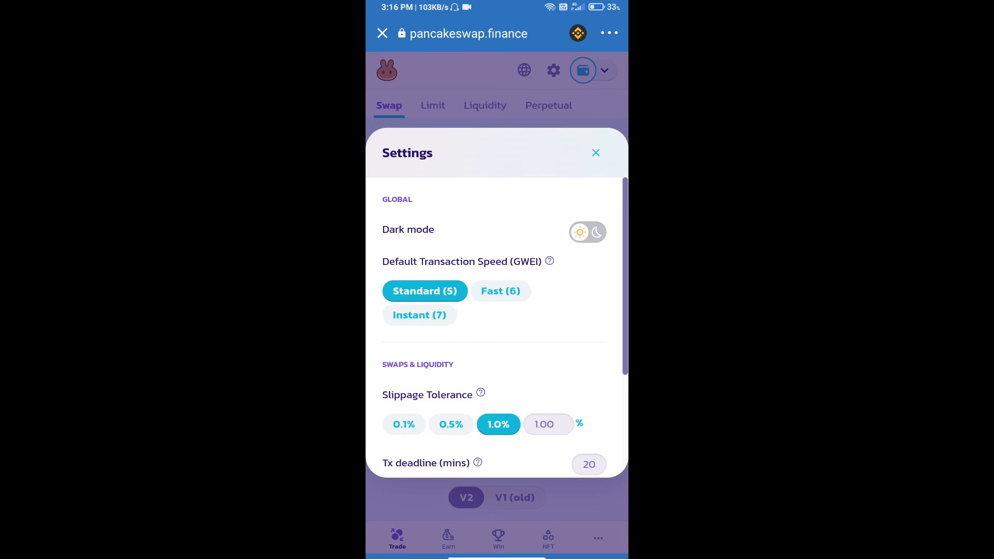
# Set a custom slippage tolerance of 2% and close the settings.
pyautogui.click(548, 424)
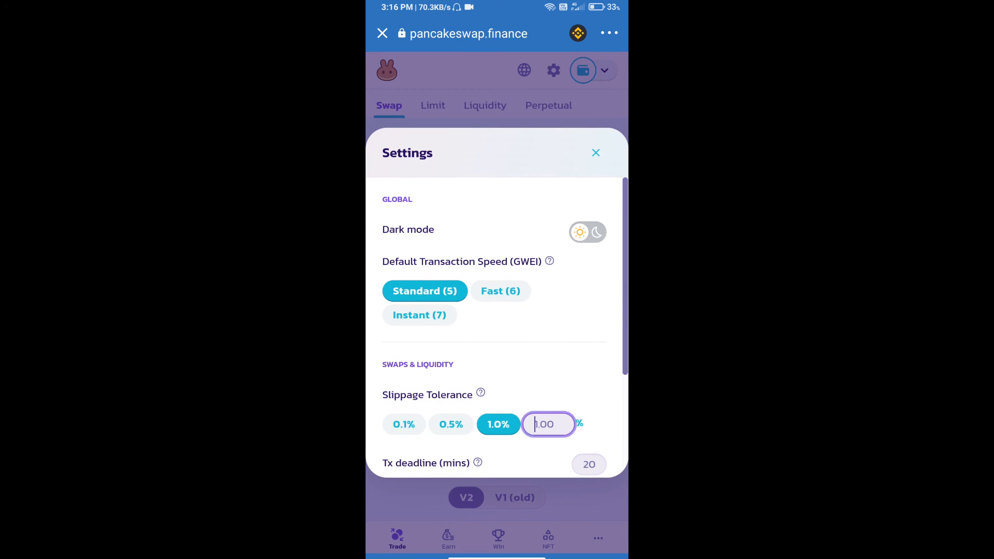
pyautogui.write('2')
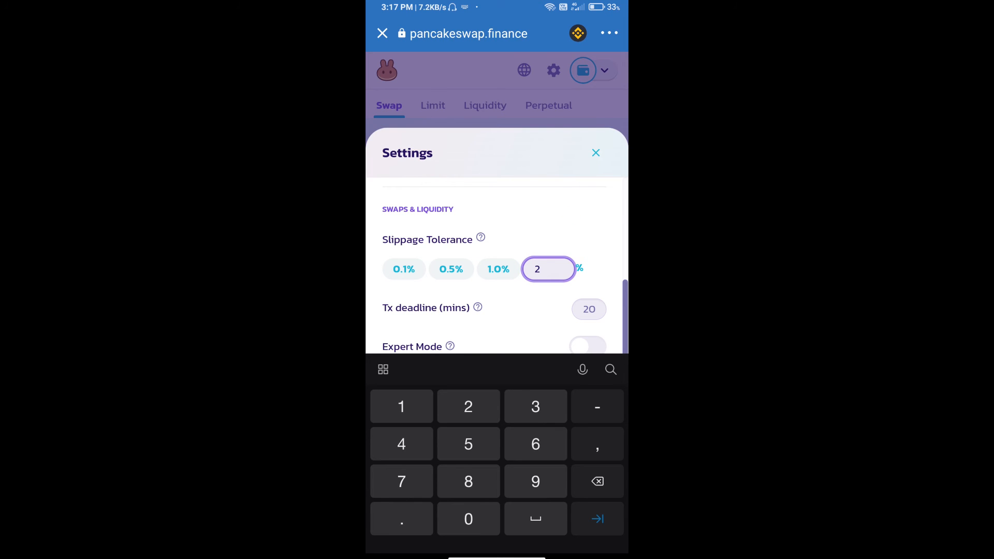
pyautogui.click(595, 152)
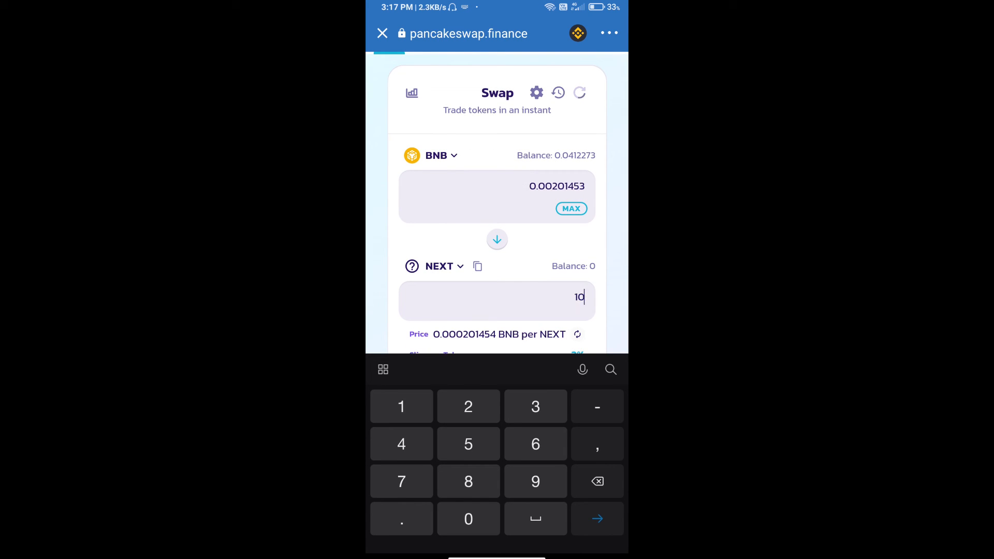
# Swap about 0.00201 BNB for 10 NEXT, reaching the wallet's Smart Contract Call approval.
pyautogui.scroll(-3)
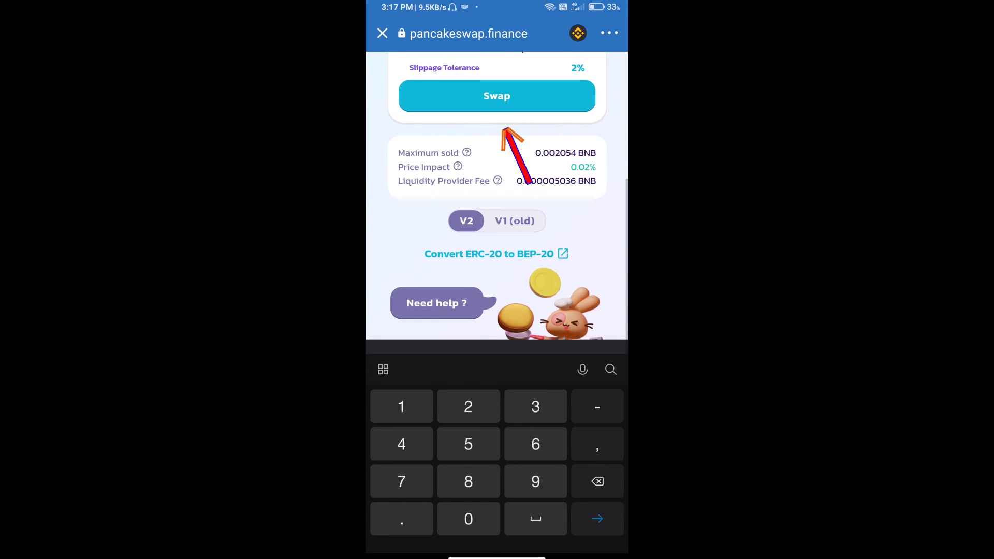
pyautogui.click(497, 95)
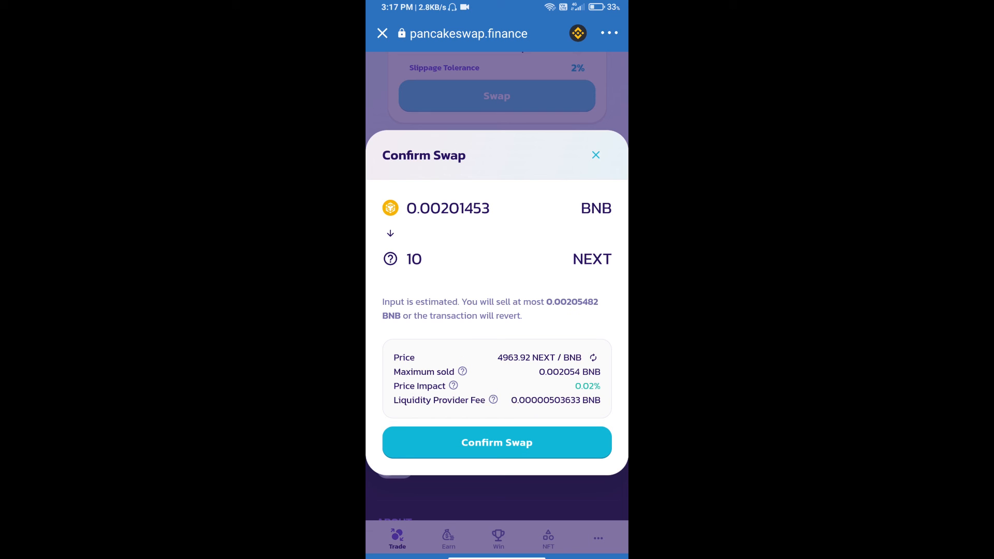
pyautogui.click(497, 441)
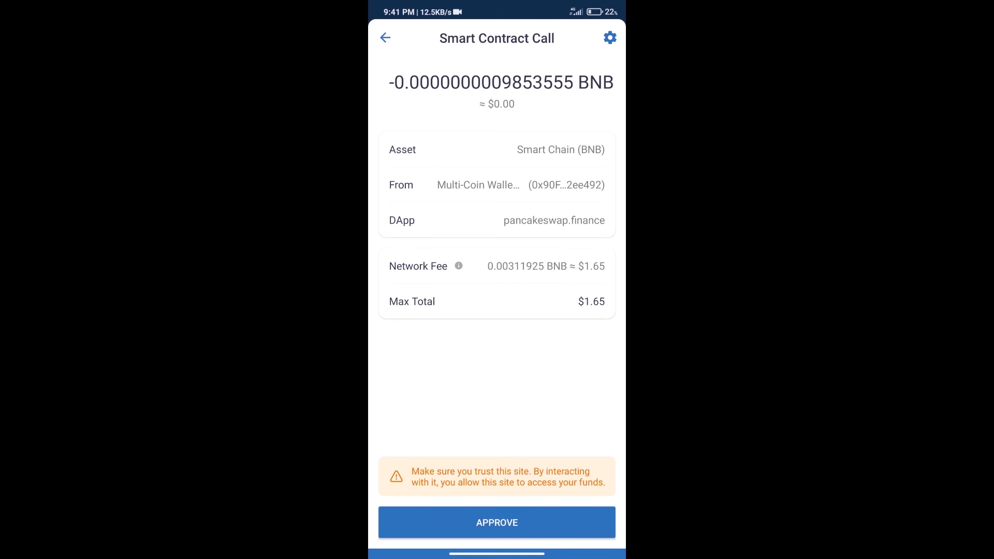